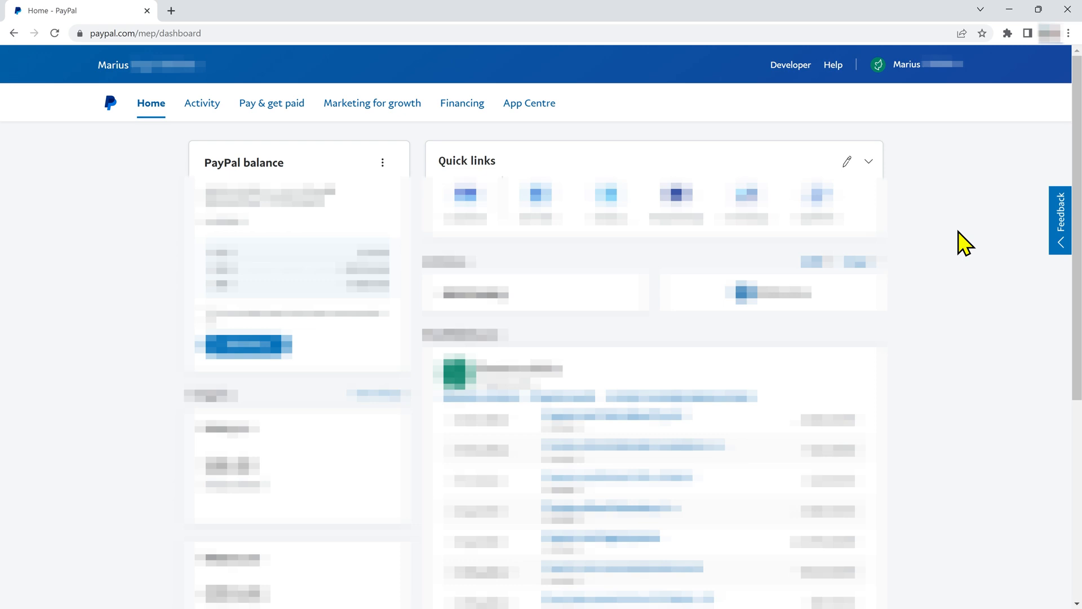
- Reveal the account menu from the account name in the top bar
left_click(918, 63)
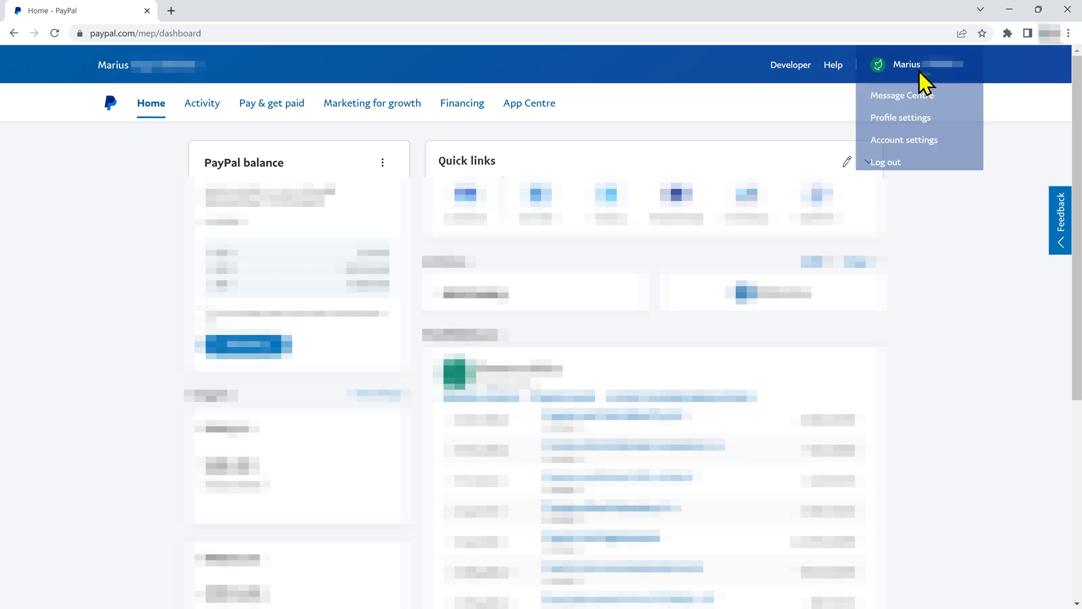
mouse_move(899, 117)
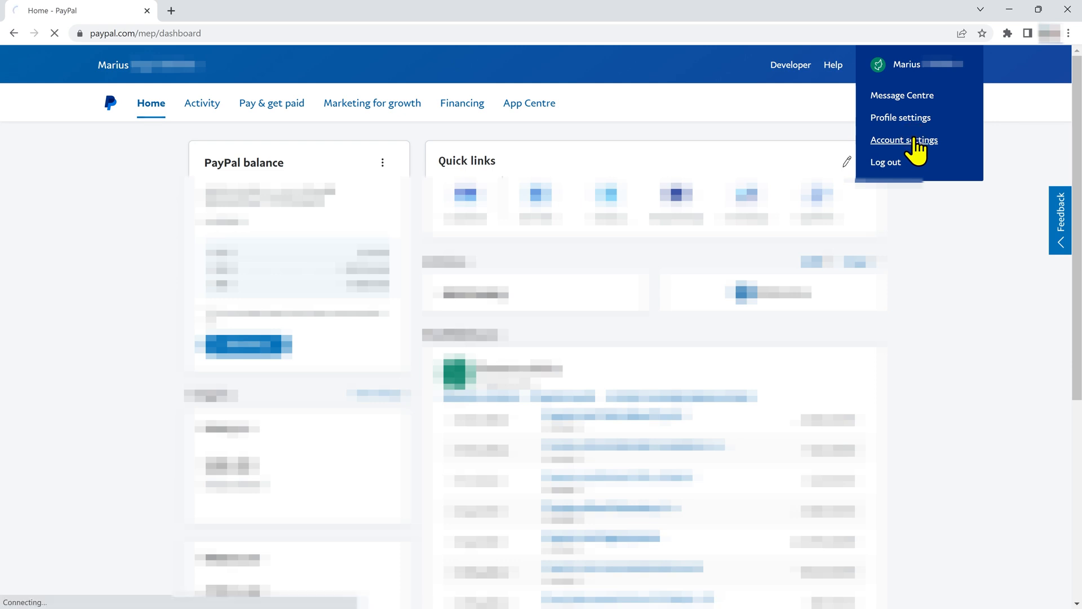
- Reach Account settings, then Money, bank accounts and cards, scrolled to Automatic payments
left_click(902, 140)
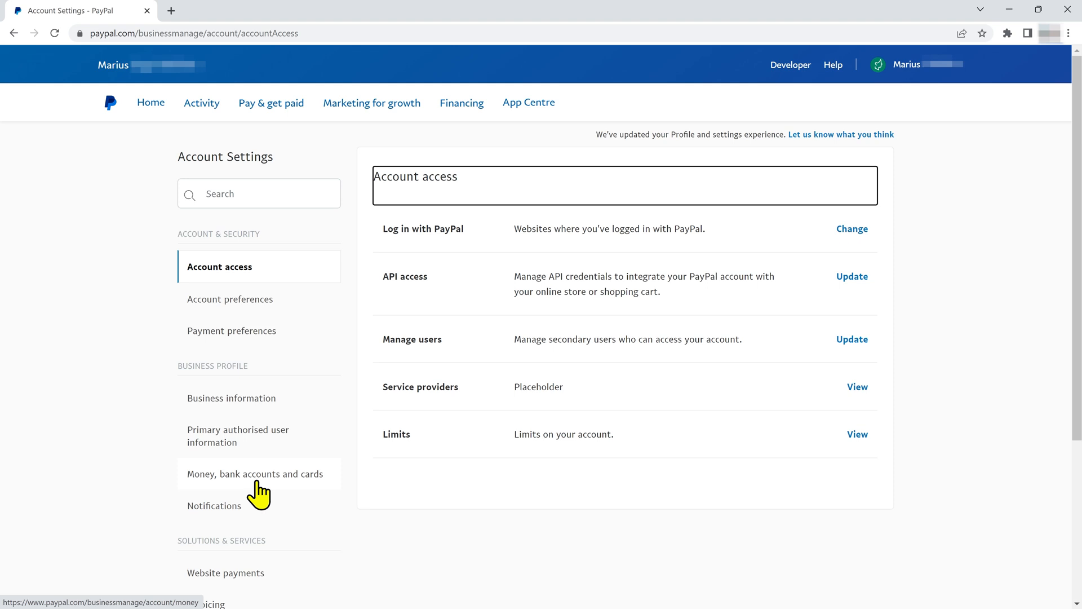
left_click(254, 474)
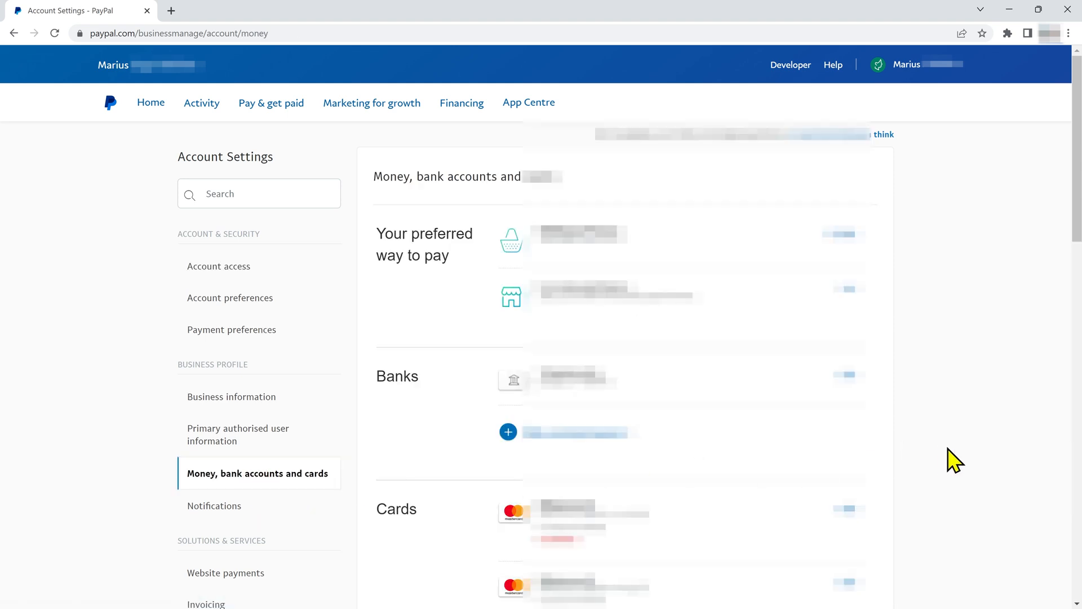
scroll("down", 3)
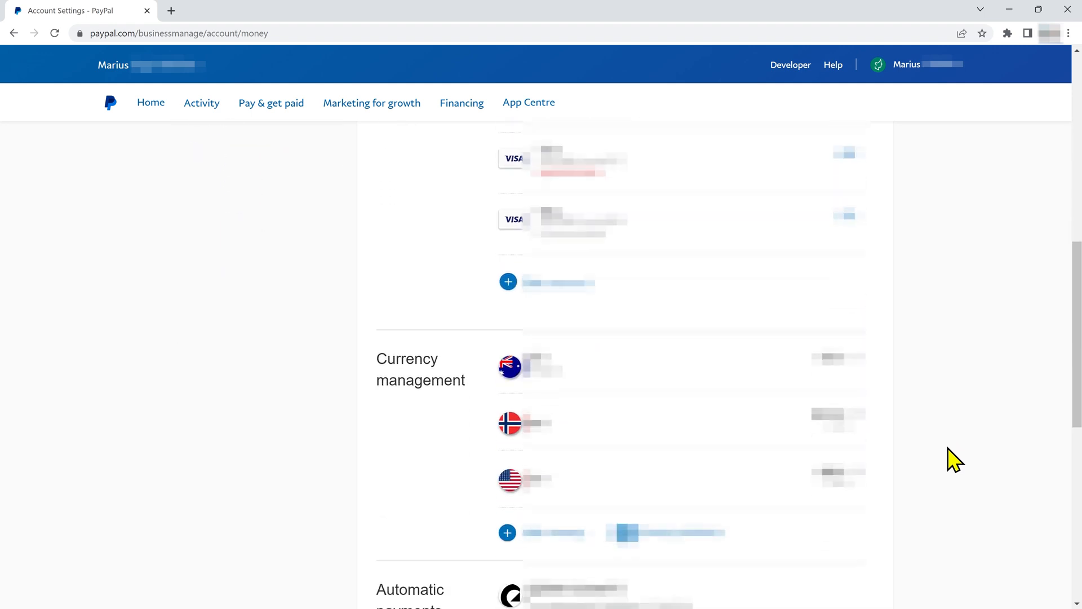
scroll("down", 3)
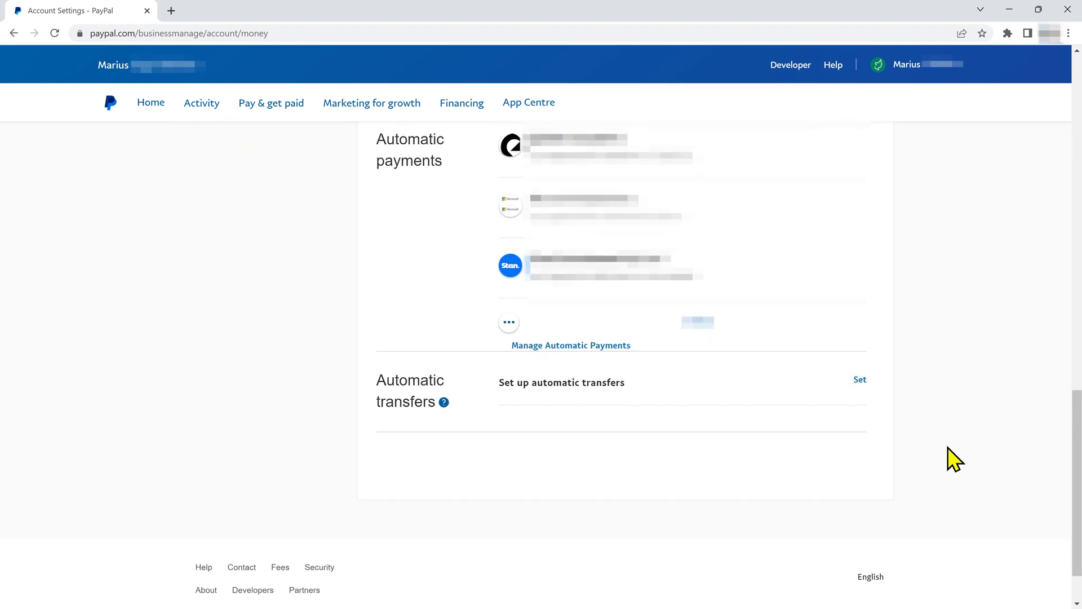
mouse_move(673, 406)
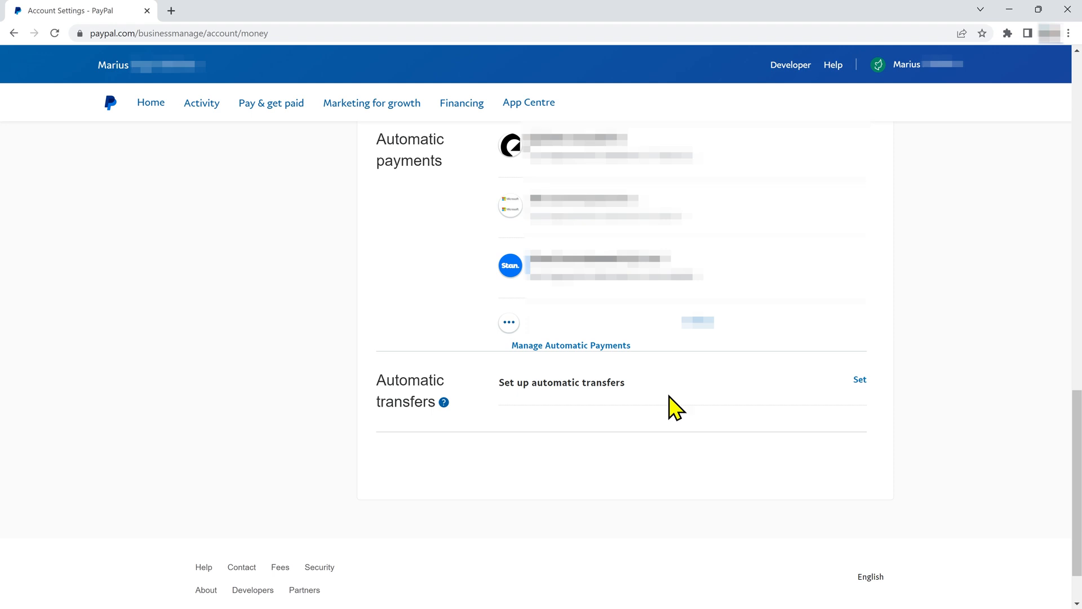
mouse_move(571, 345)
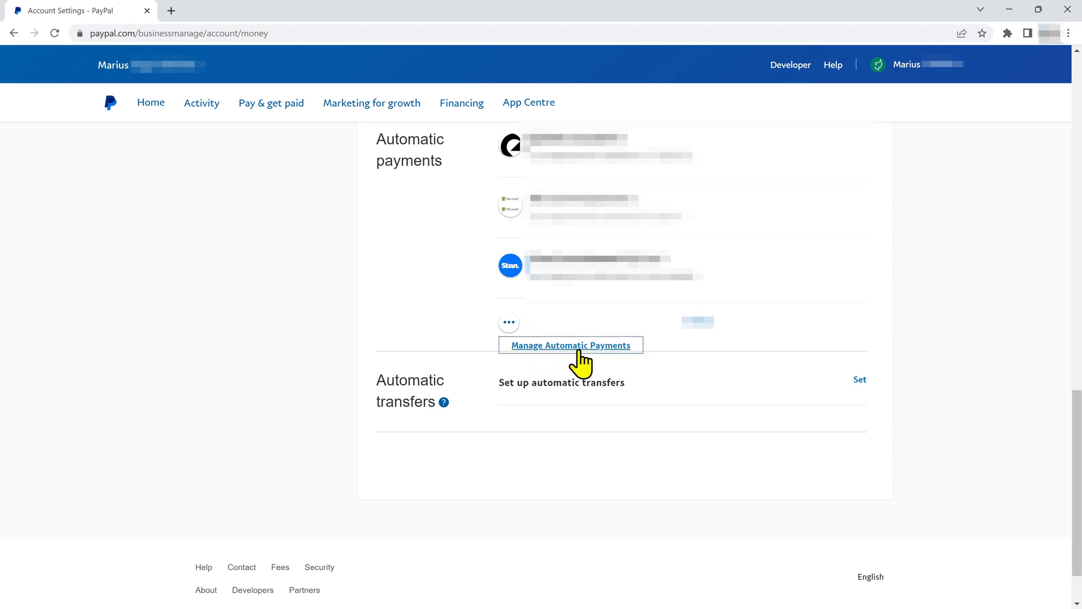
- Reach Manage Automatic Payments, listing Epidemic Sound, Microsoft and Stan
left_click(570, 344)
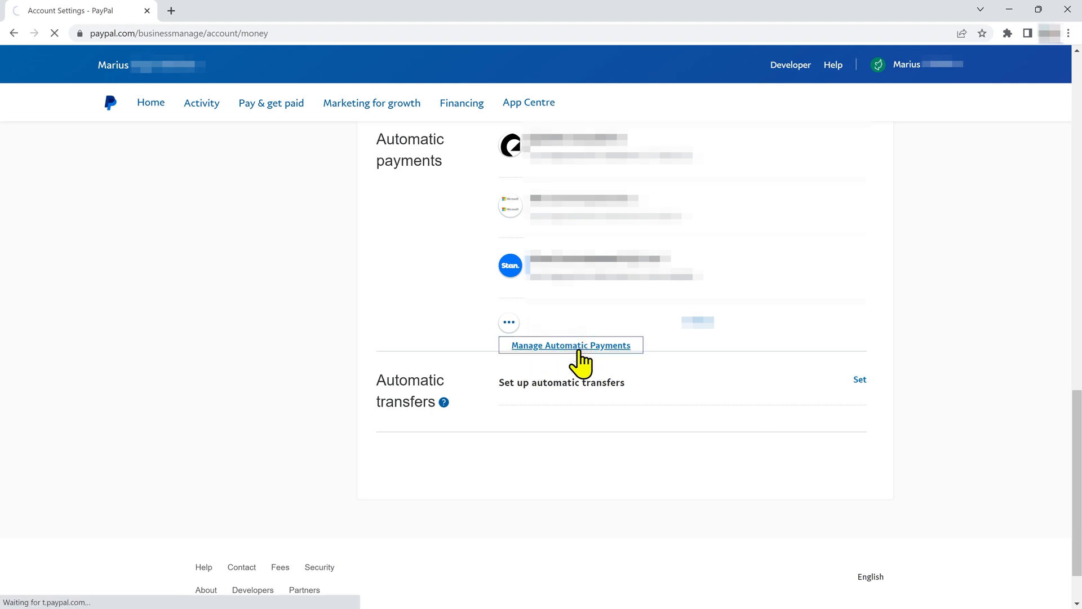
left_click(571, 345)
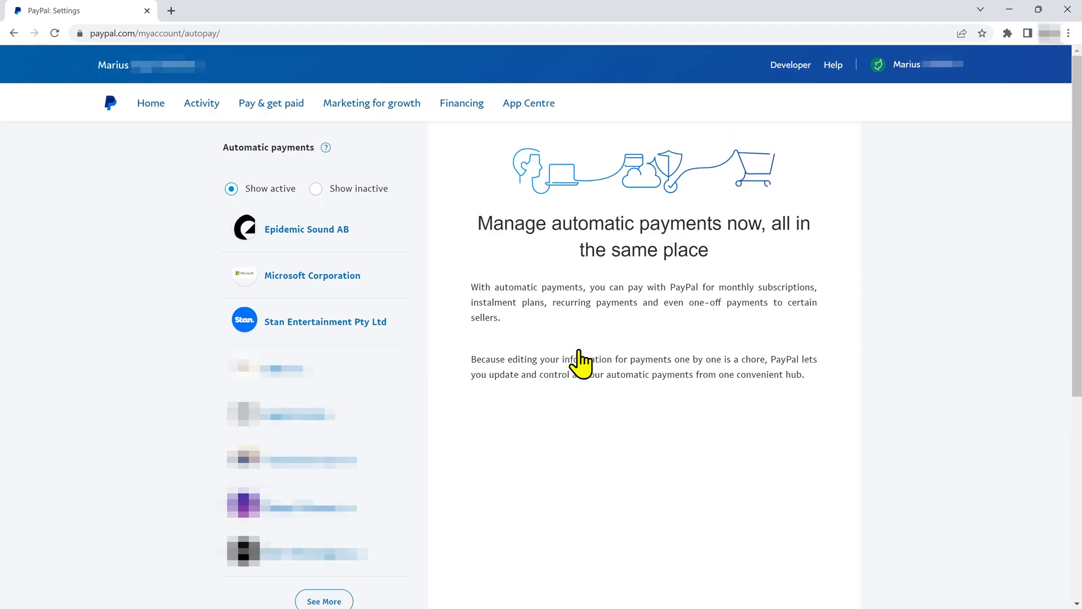
mouse_move(273, 330)
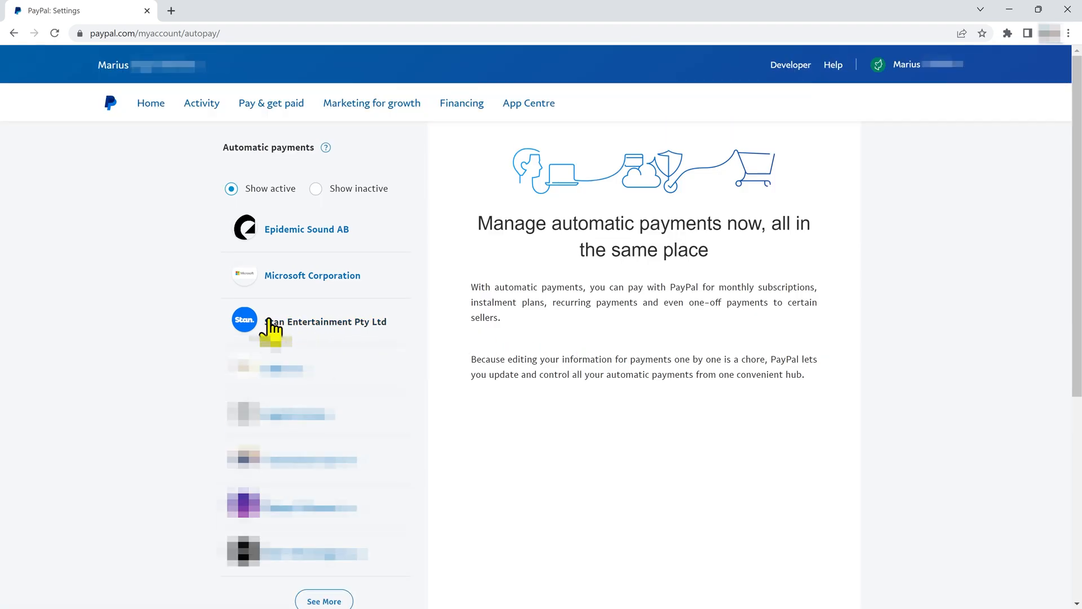
mouse_move(315, 331)
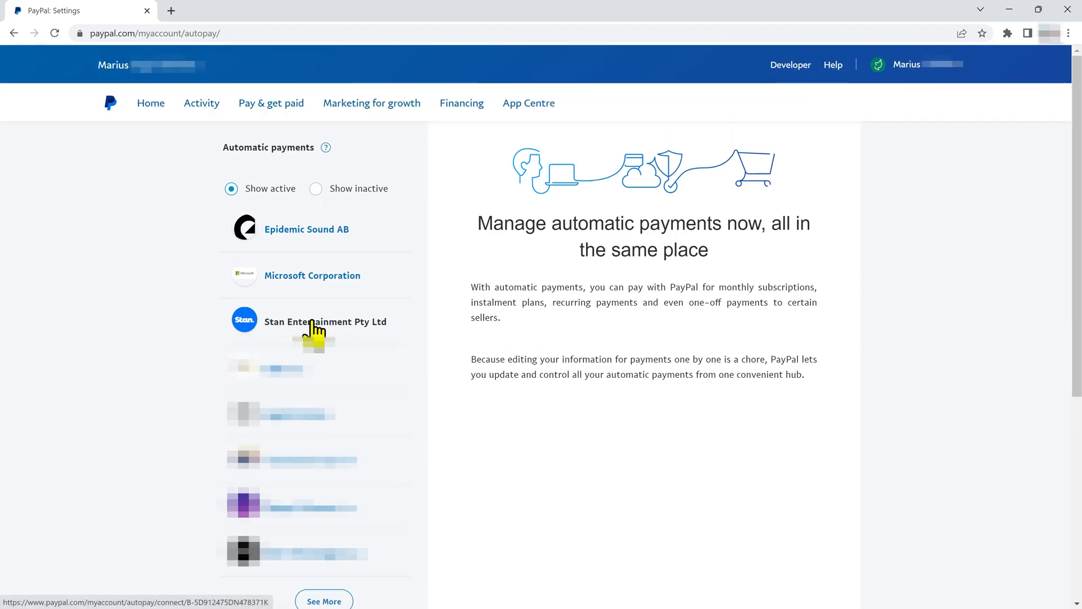
mouse_move(469, 466)
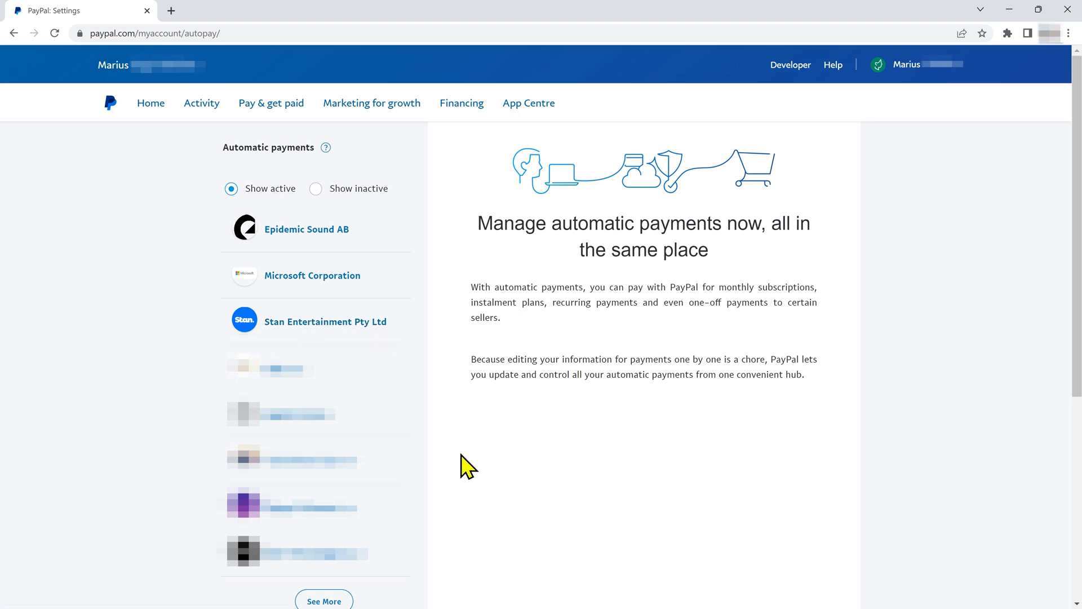
left_click(324, 598)
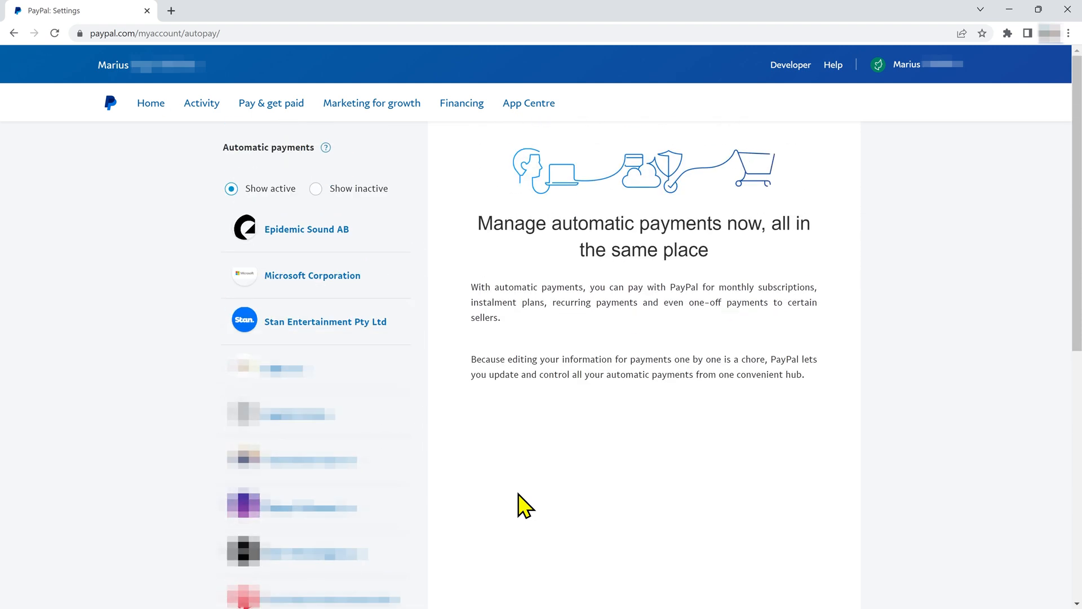
mouse_move(324, 322)
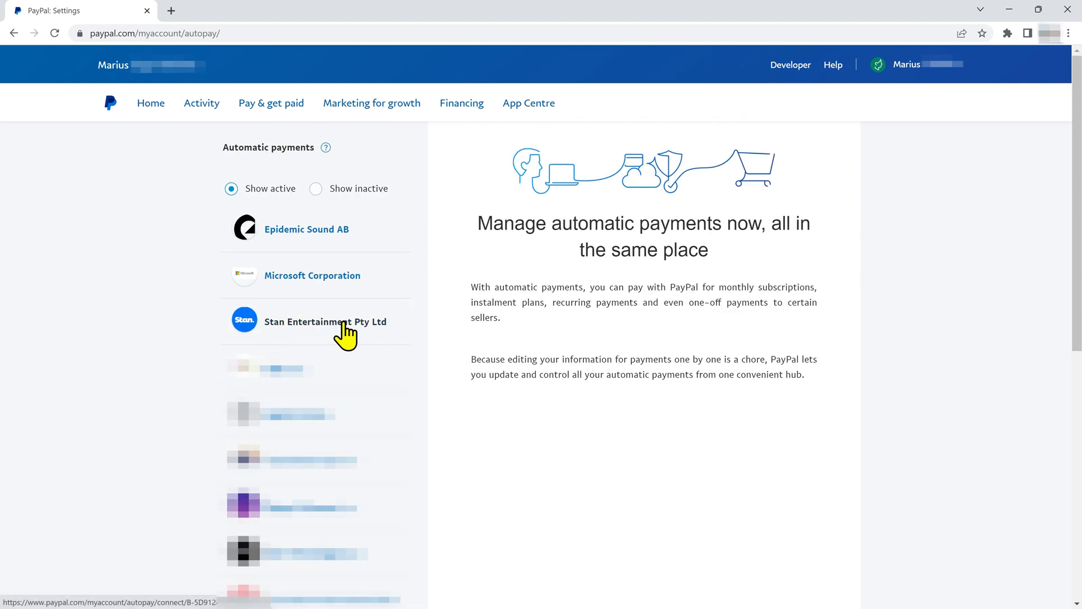
- Show the Stan Entertainment Pty Ltd automatic payment details with Active status
left_click(325, 321)
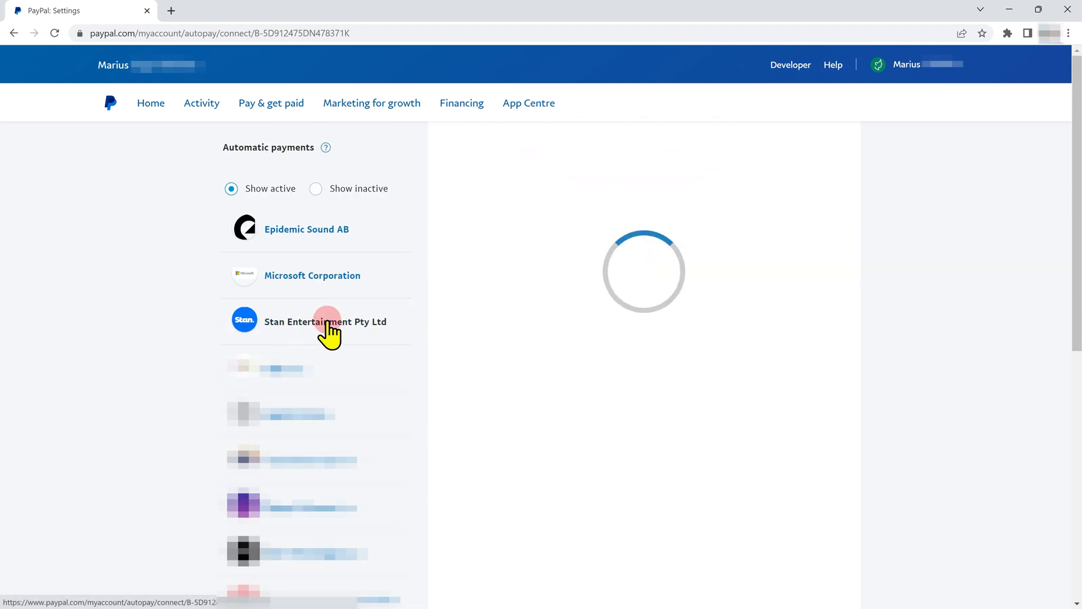
left_click(325, 322)
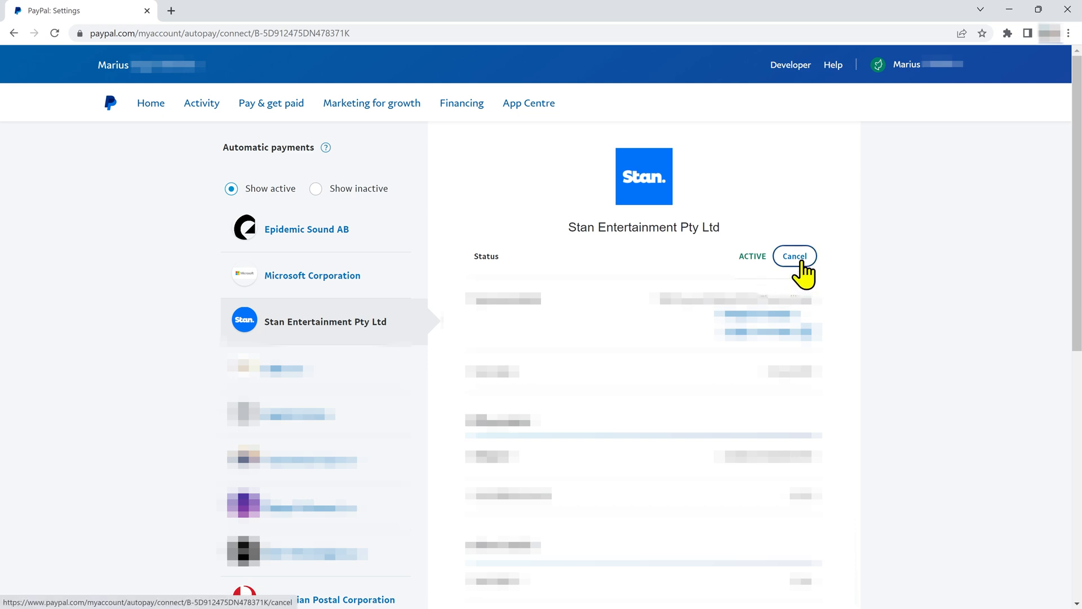
- Cancel the Stan Entertainment automatic payment and confirm, reaching 'You're good to go'
left_click(794, 256)
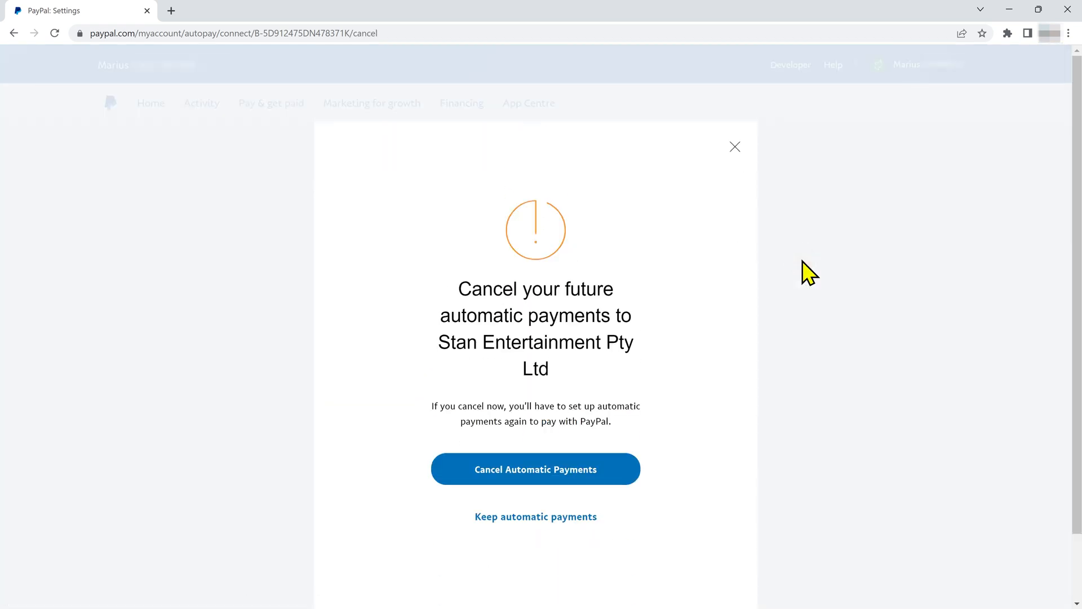
mouse_move(534, 469)
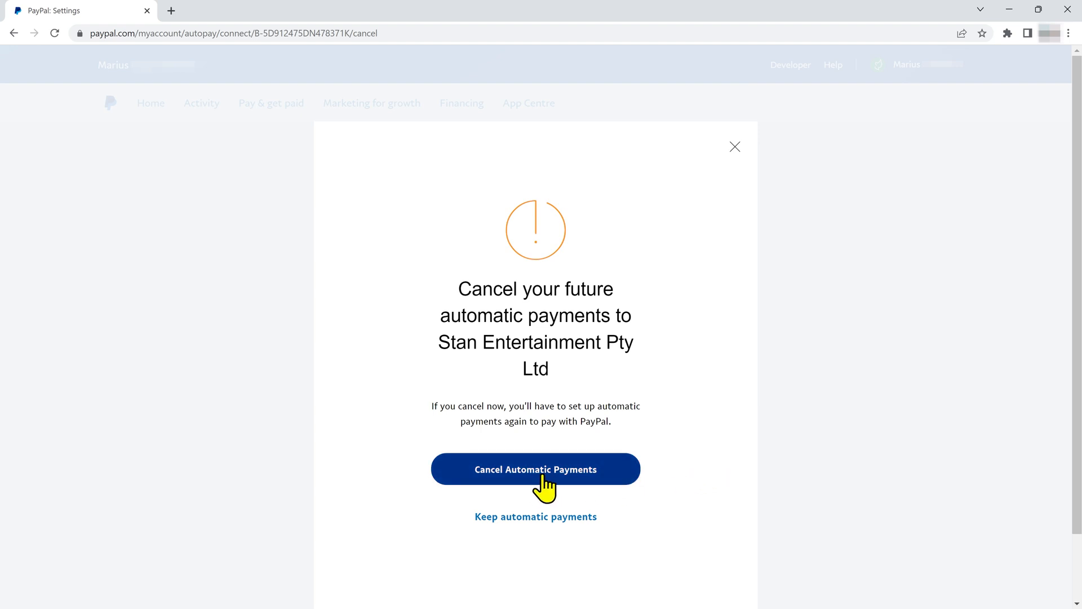
left_click(534, 469)
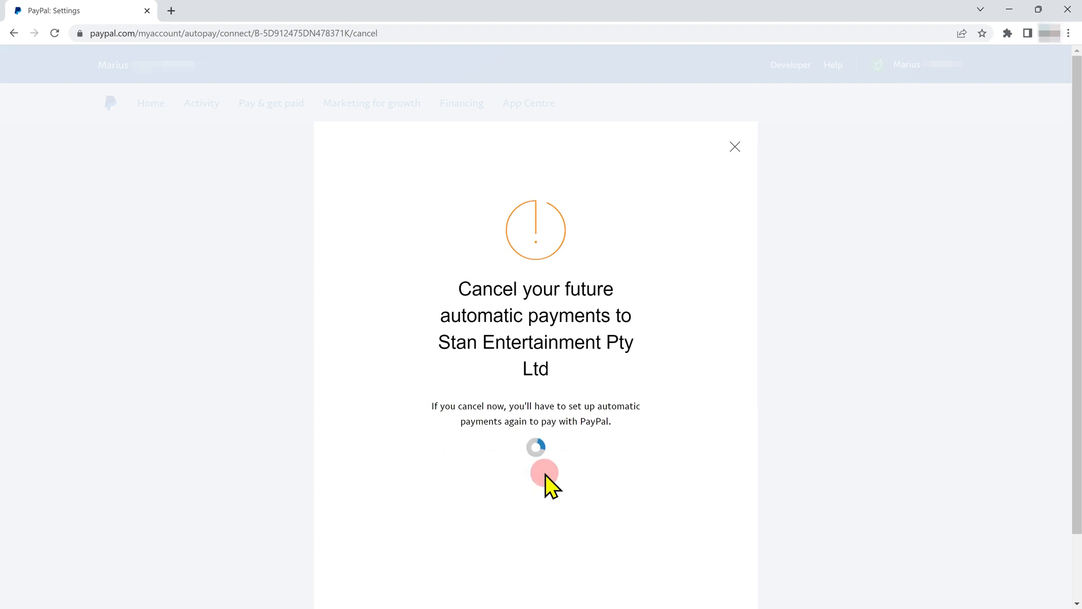
left_click(534, 472)
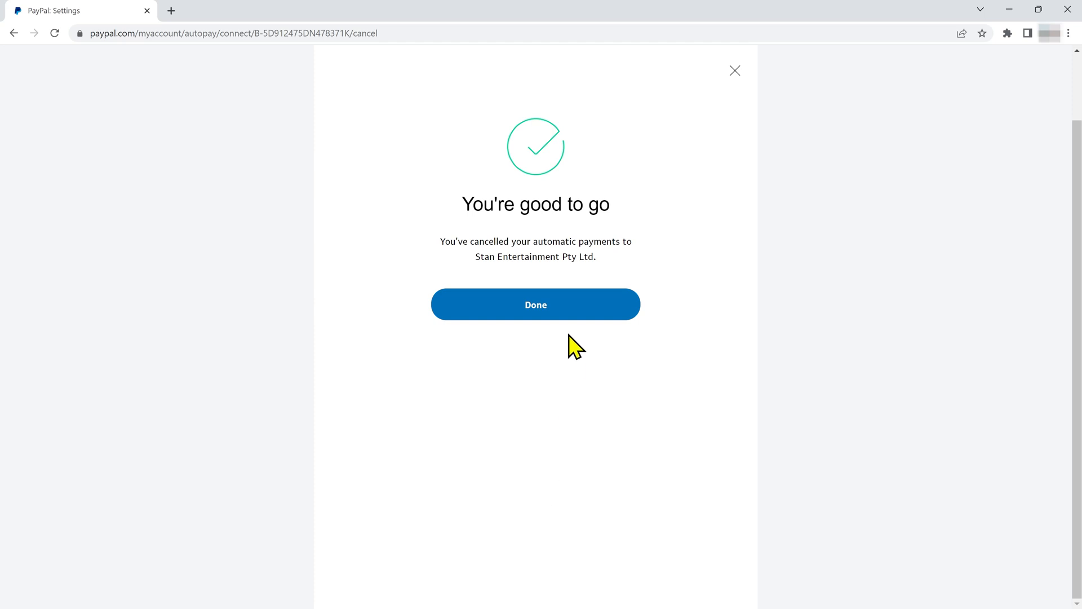